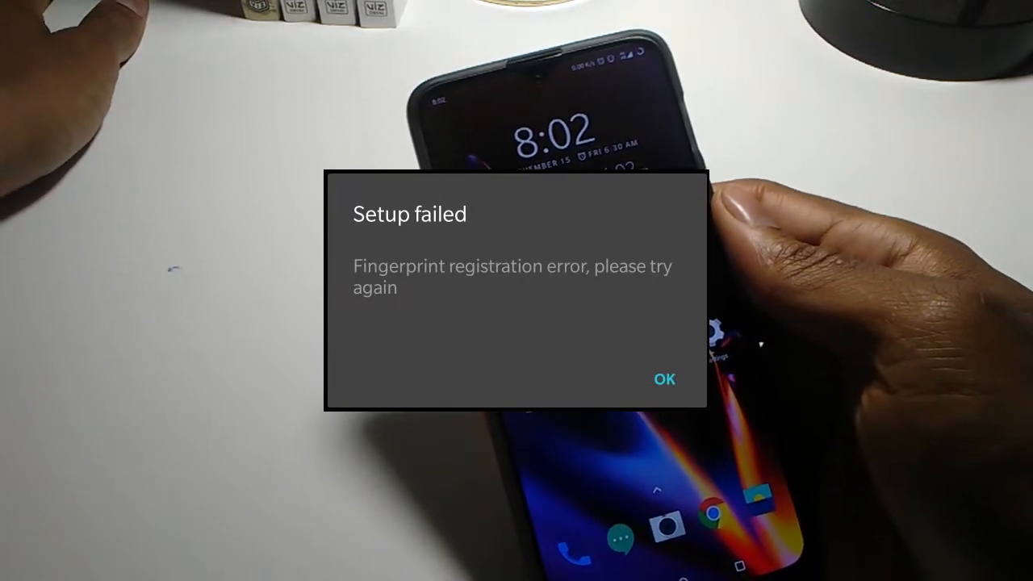
# - Dismiss the fingerprint 'Setup failed' dialog with OK, returning to the home screen
pyautogui.click(663, 379)
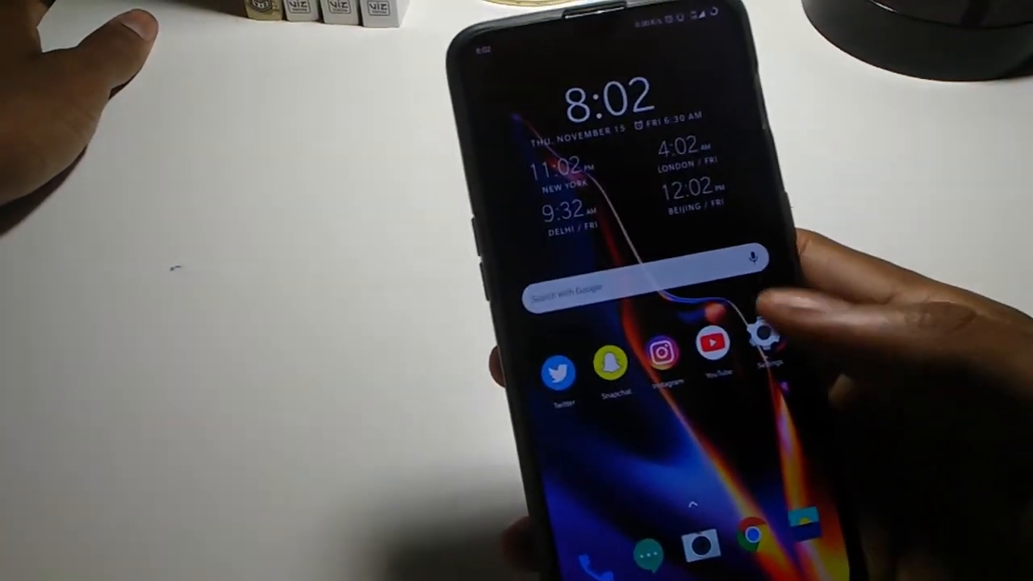
# - Go to Settings > Display and scroll to the Customization section with Theme and Accent color
pyautogui.click(762, 342)
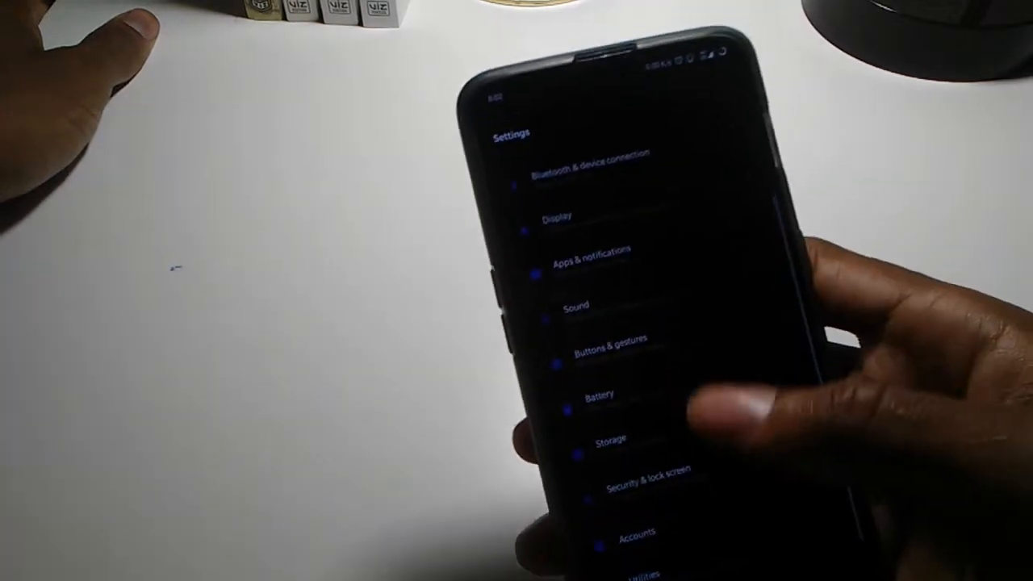
pyautogui.click(557, 216)
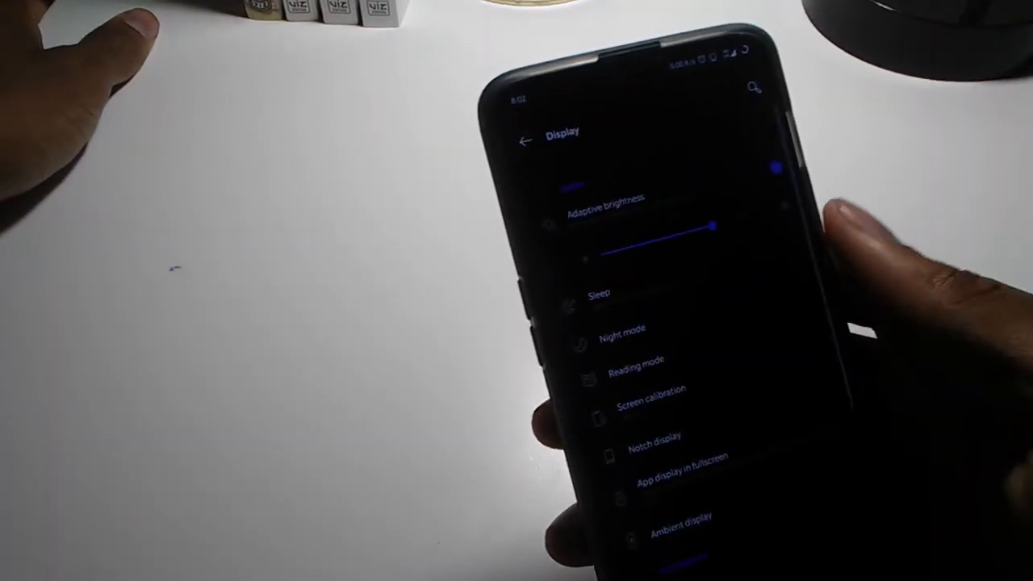
pyautogui.scroll(-3)
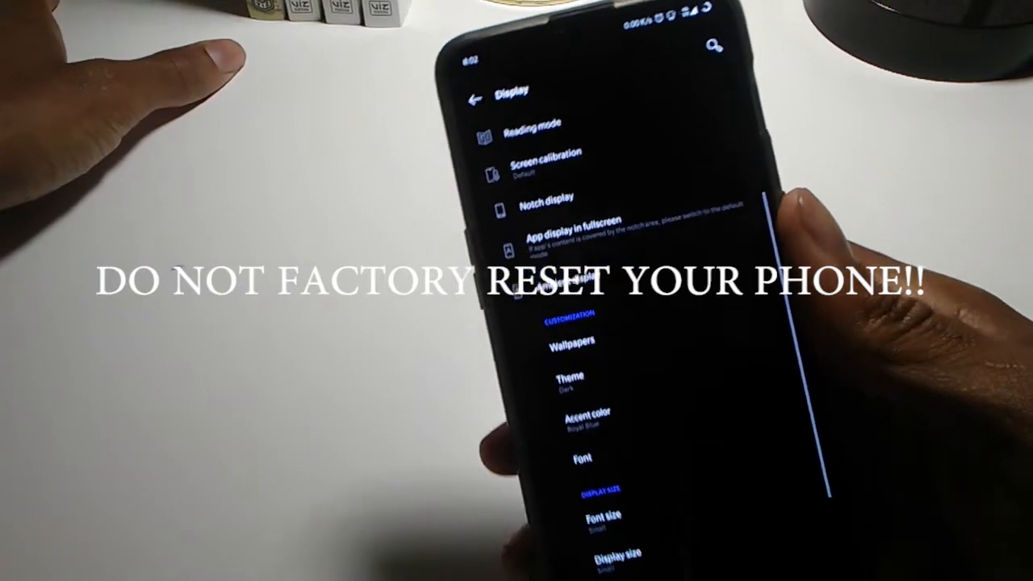
# - Apply a different system theme (dark mode) and return to the main Settings list
pyautogui.click(585, 416)
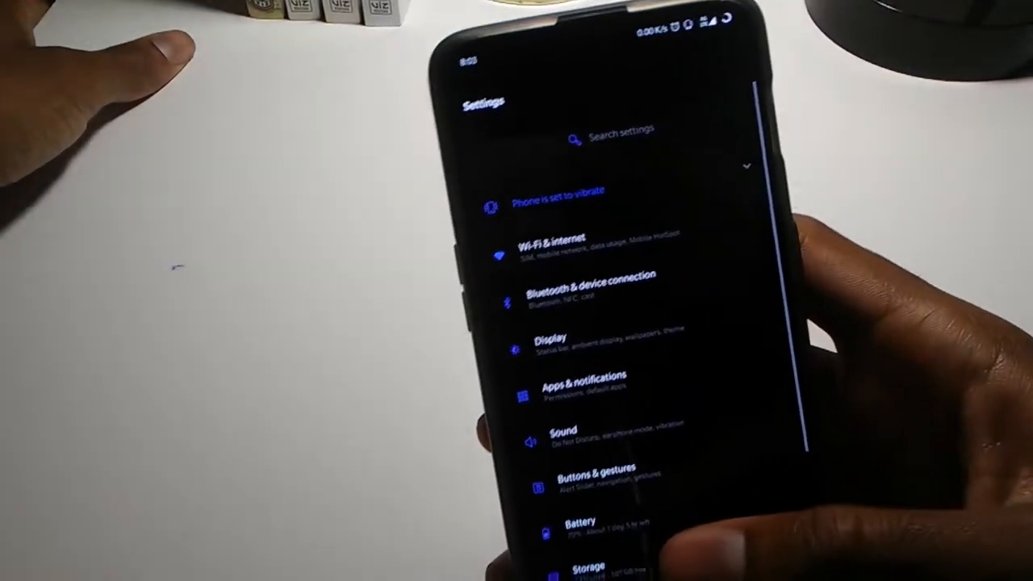
pyautogui.click(552, 342)
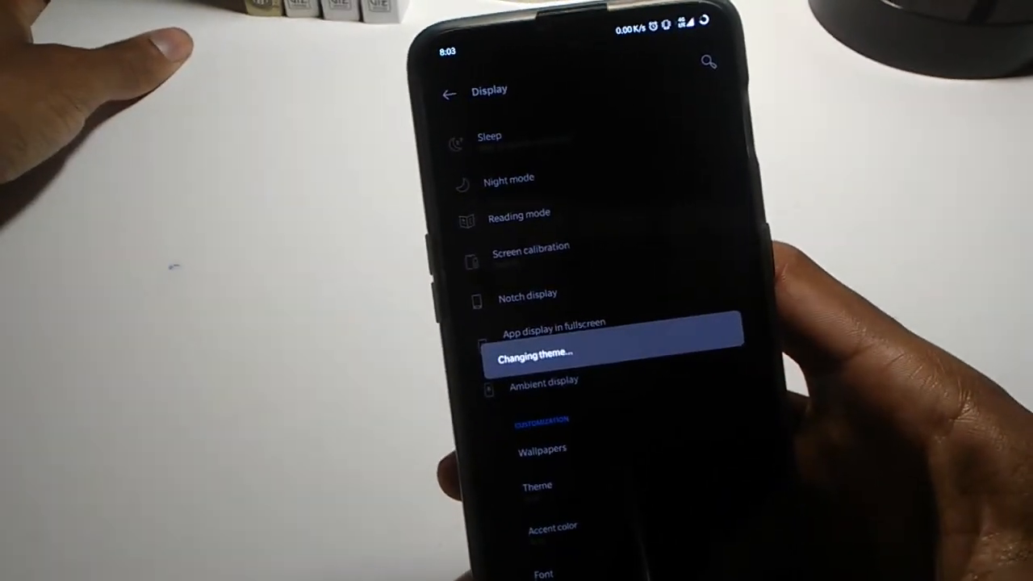
pyautogui.click(449, 94)
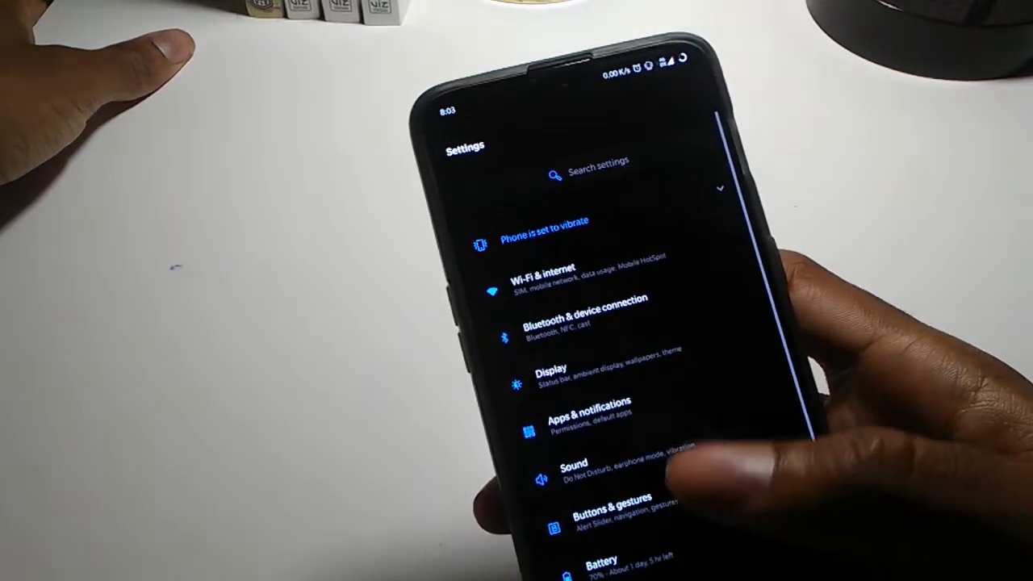